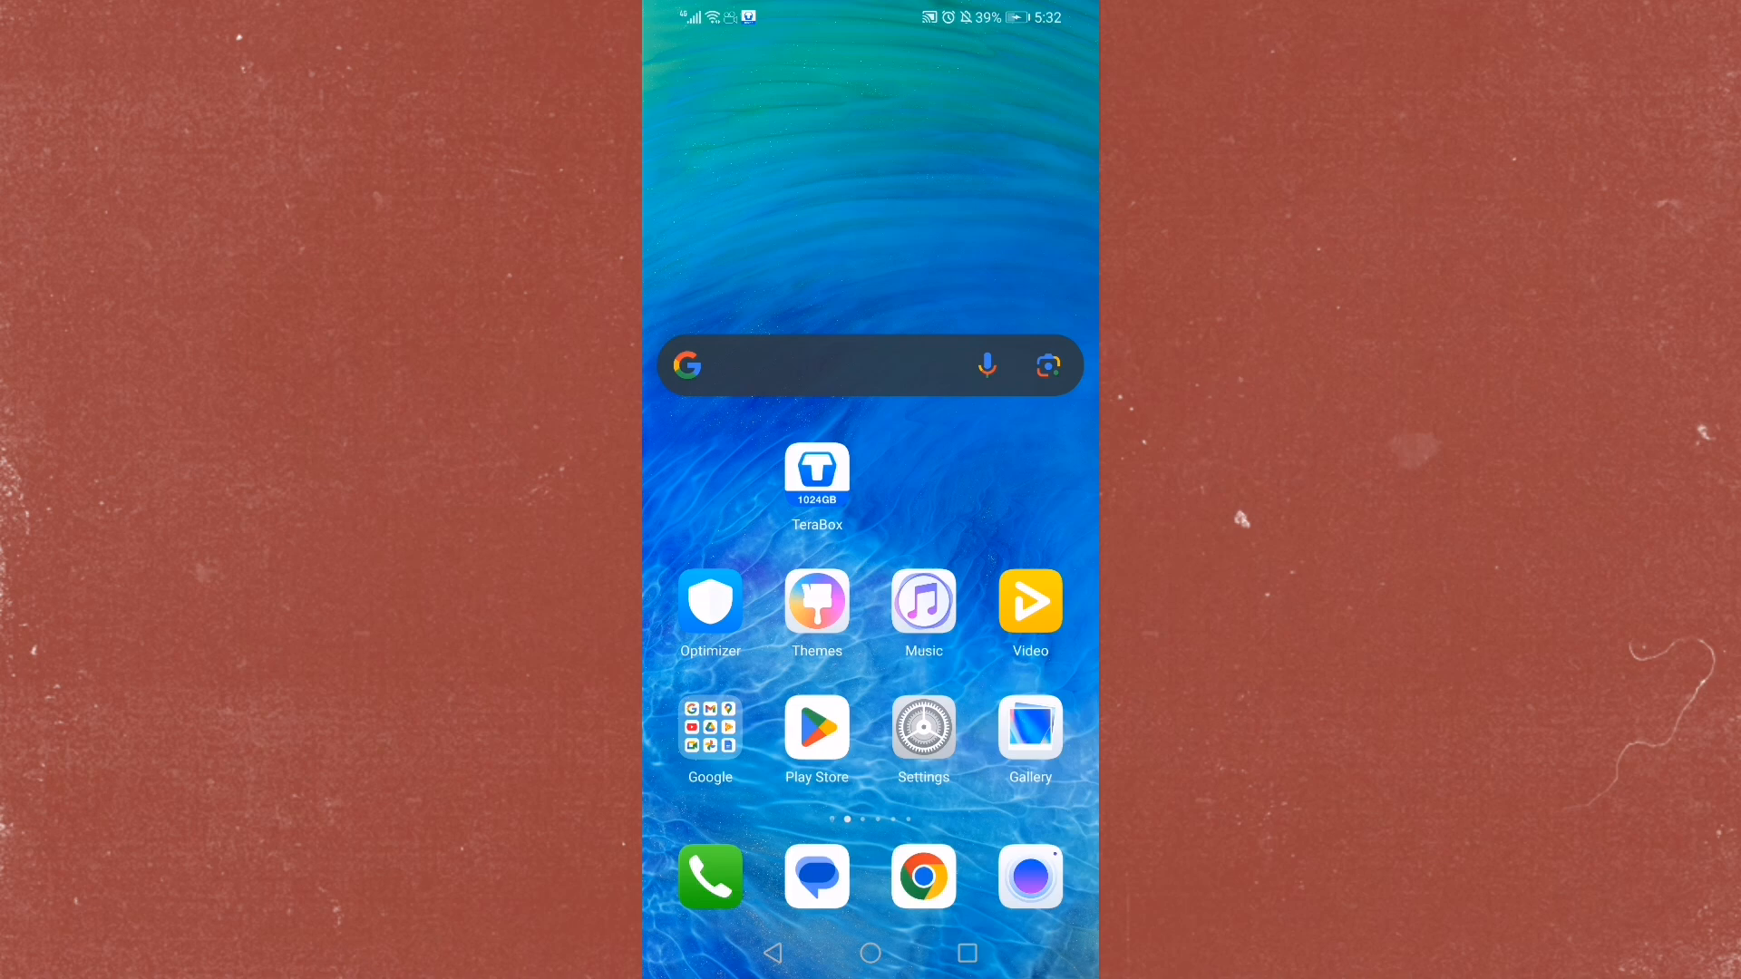
Browse the TeraBox listing in the app store, then go back to the phone's home screen.
click(816, 730)
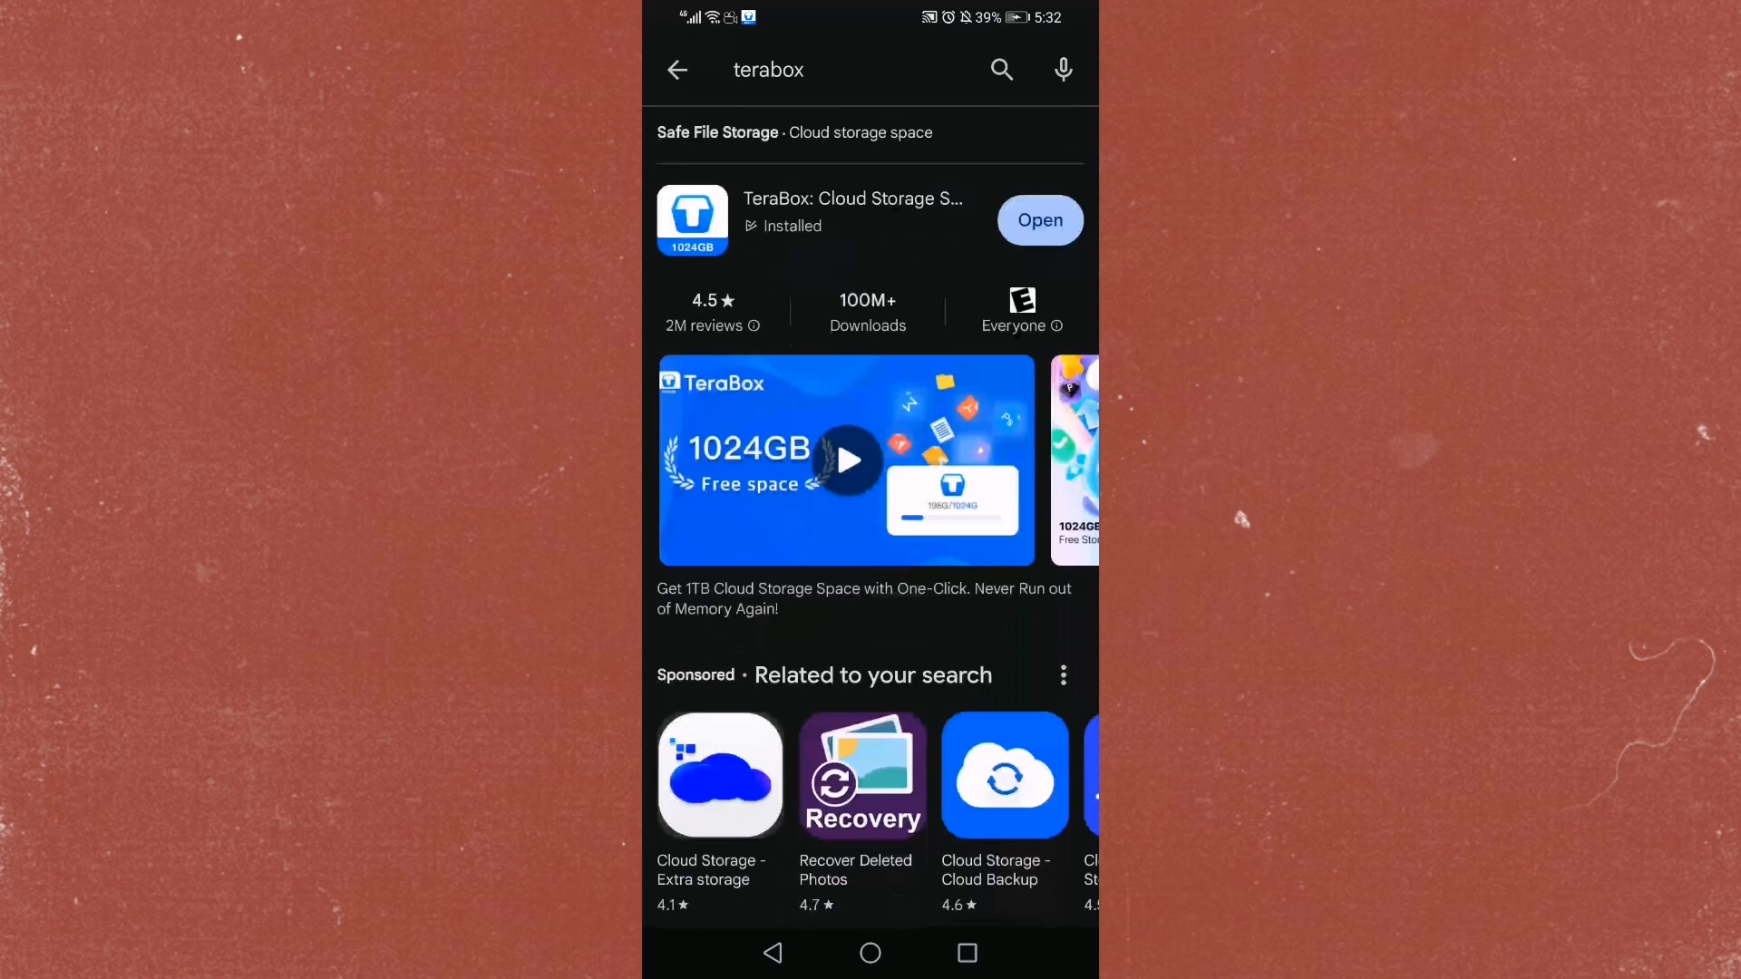
scroll(down, 3)
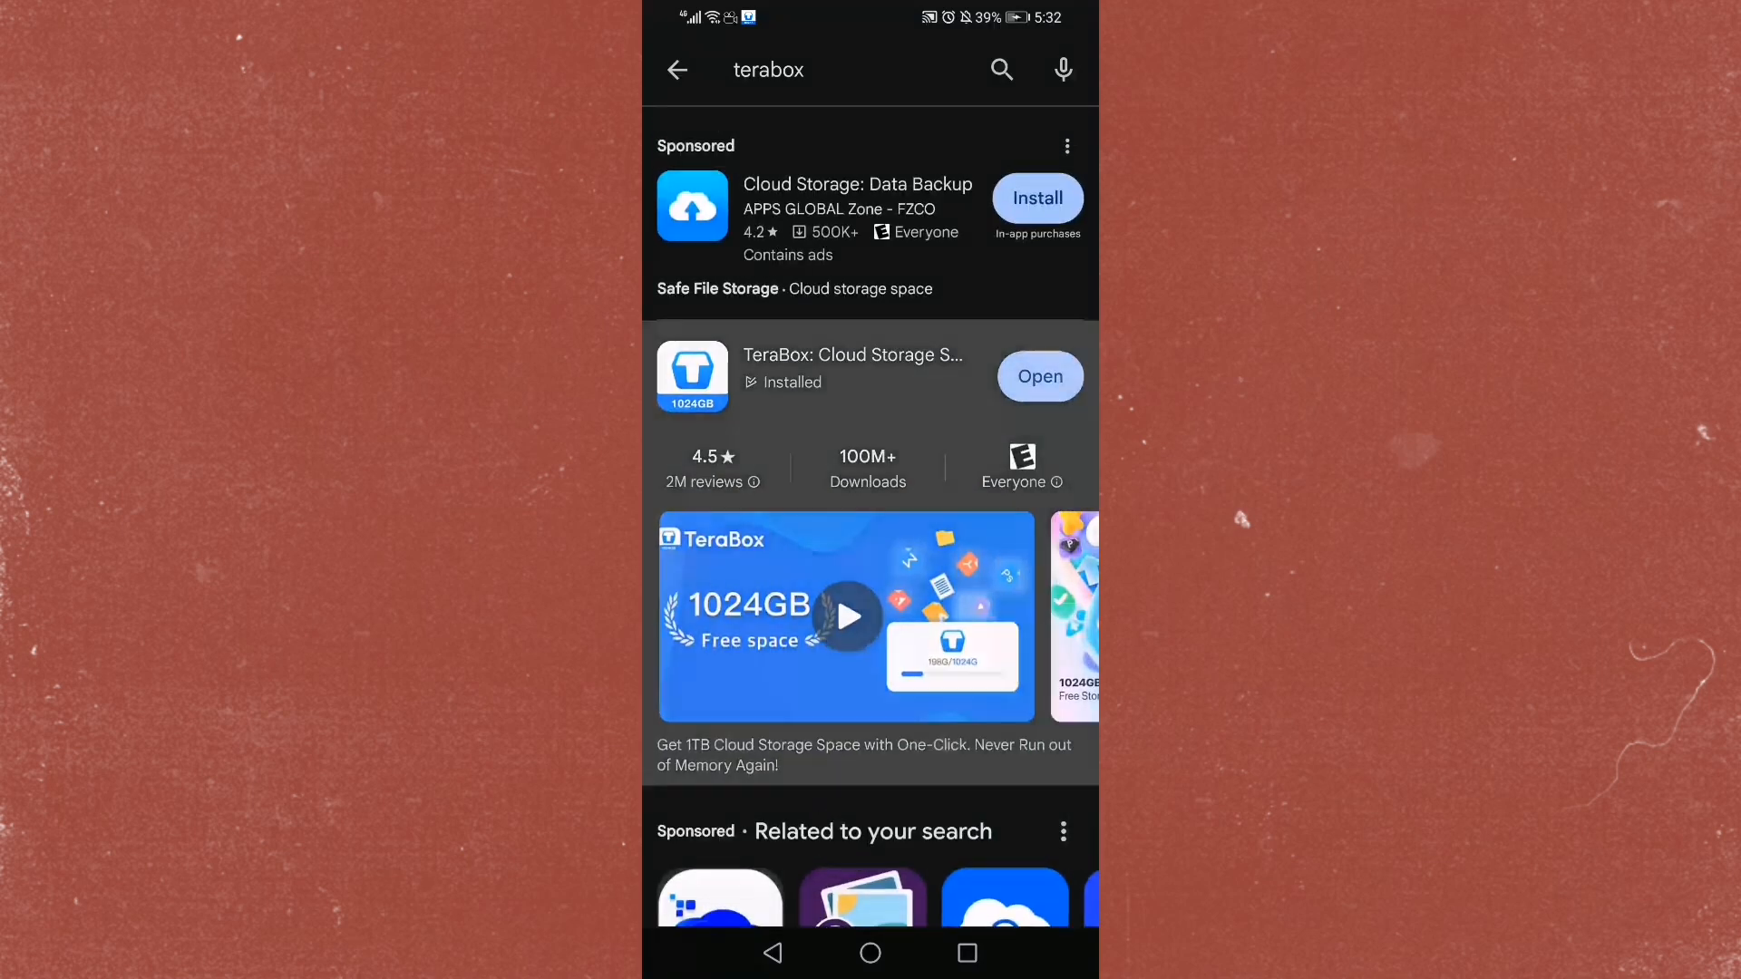
click(851, 356)
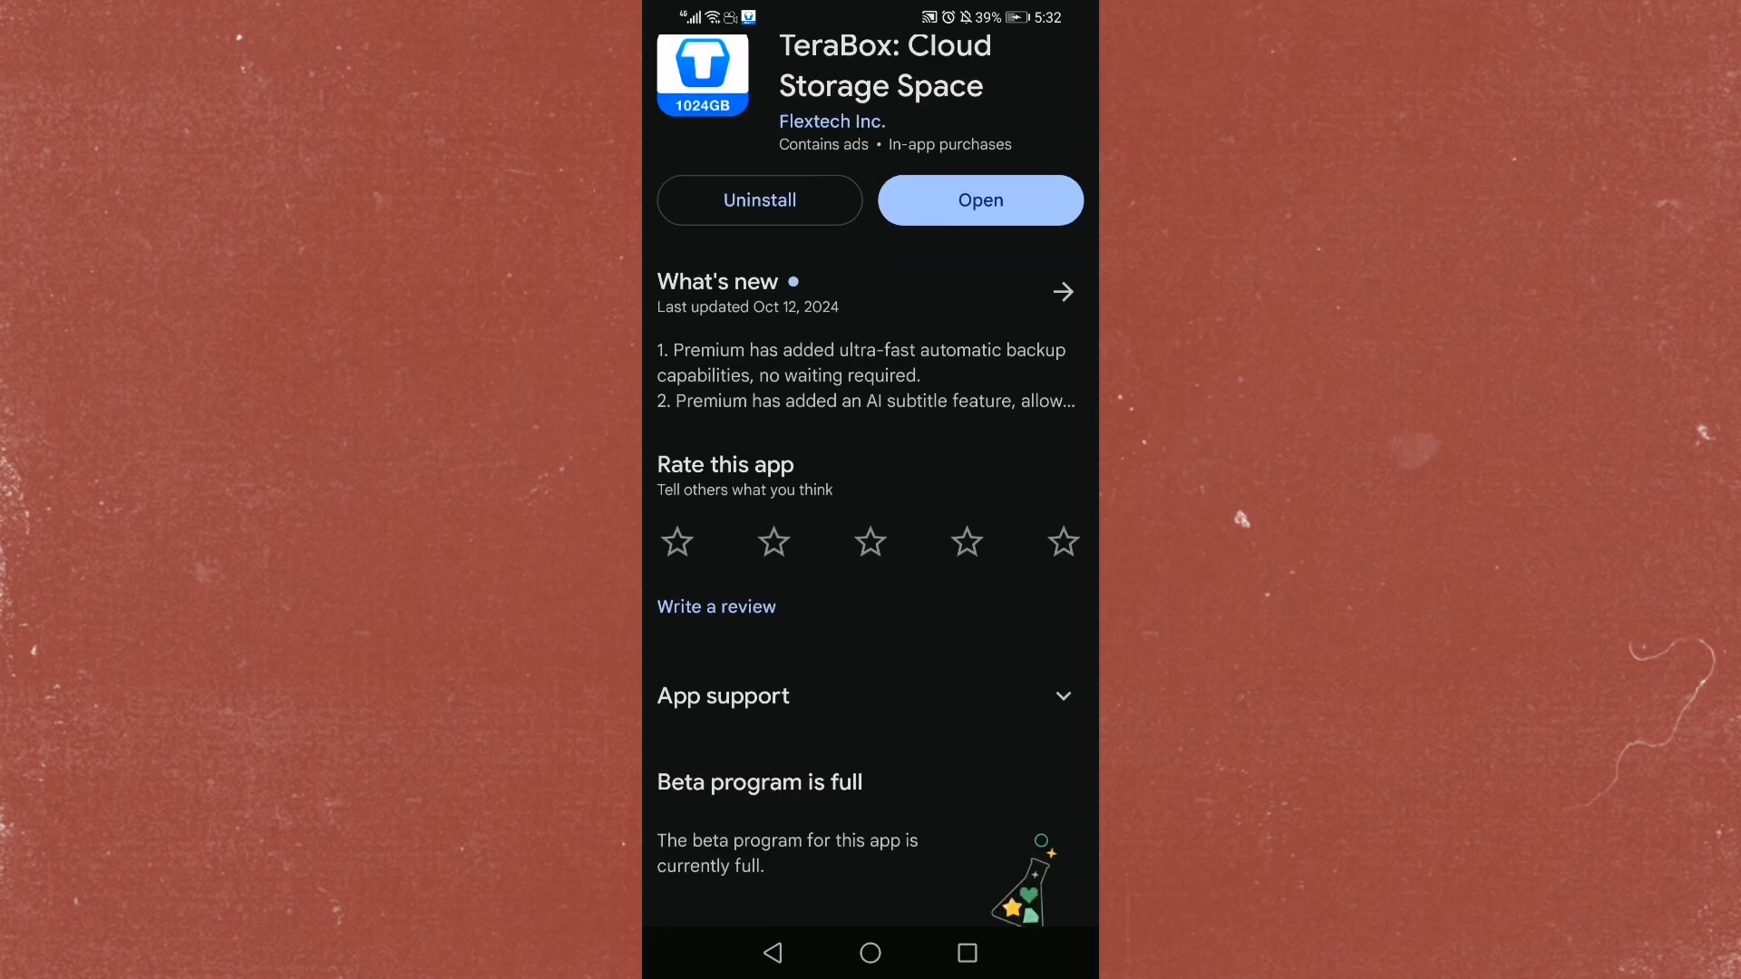
scroll(down, 3)
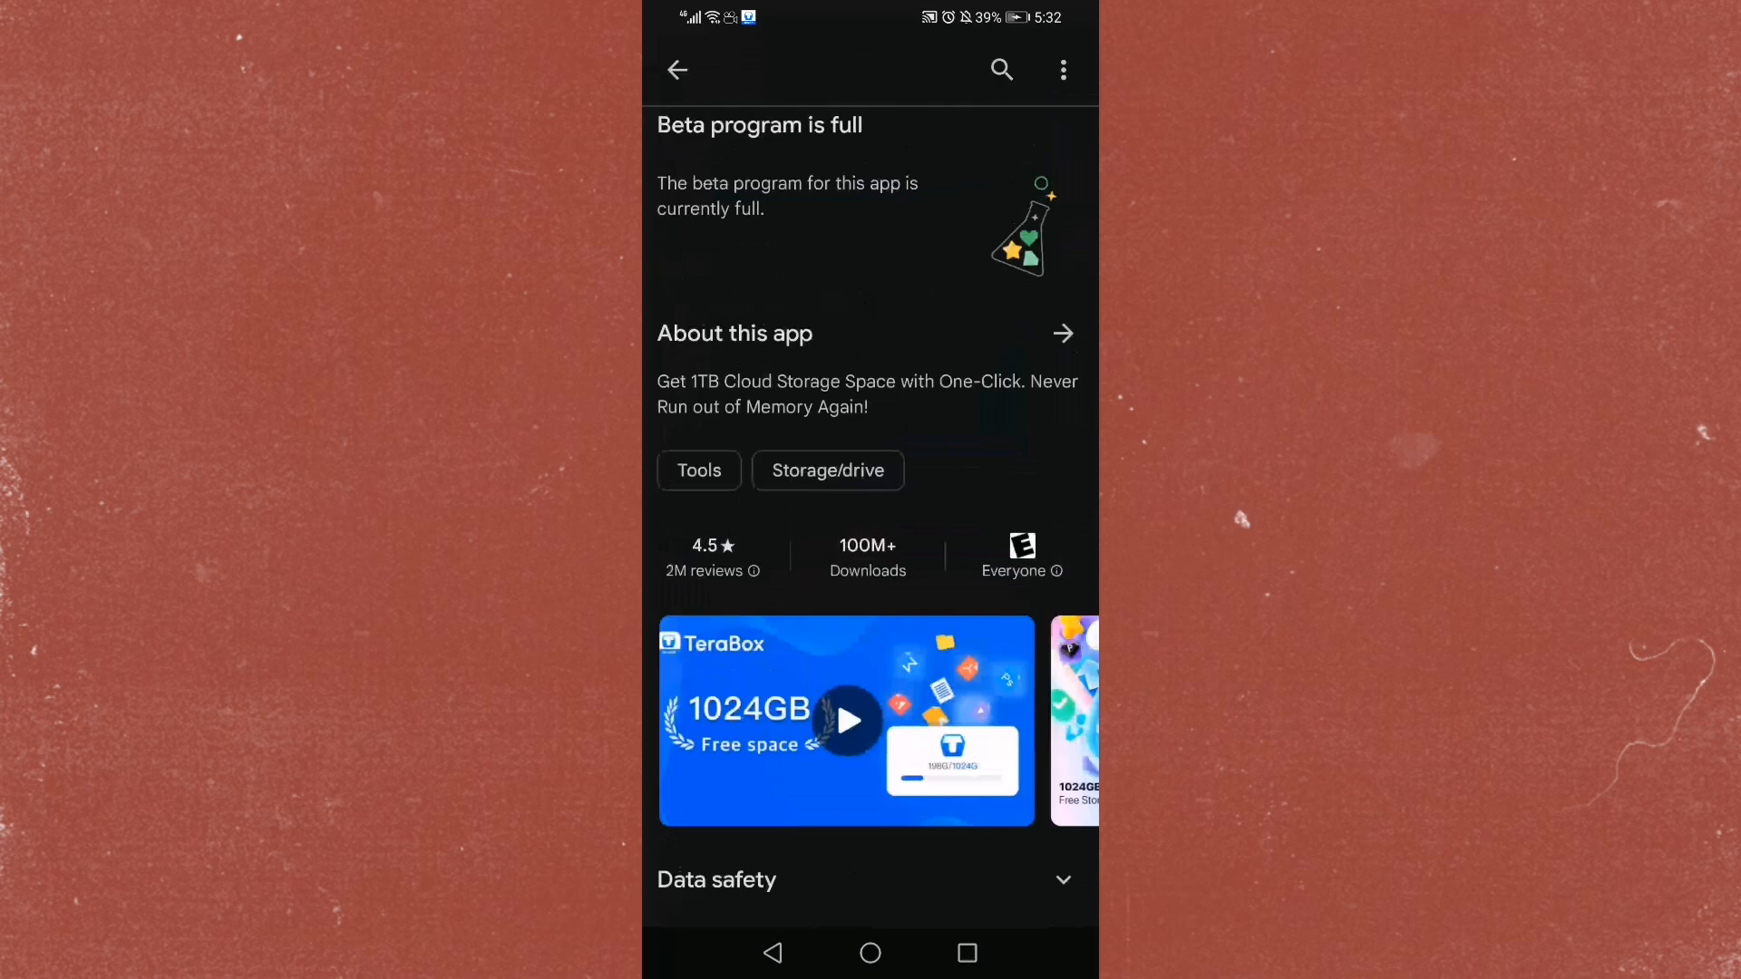
scroll(down, 3)
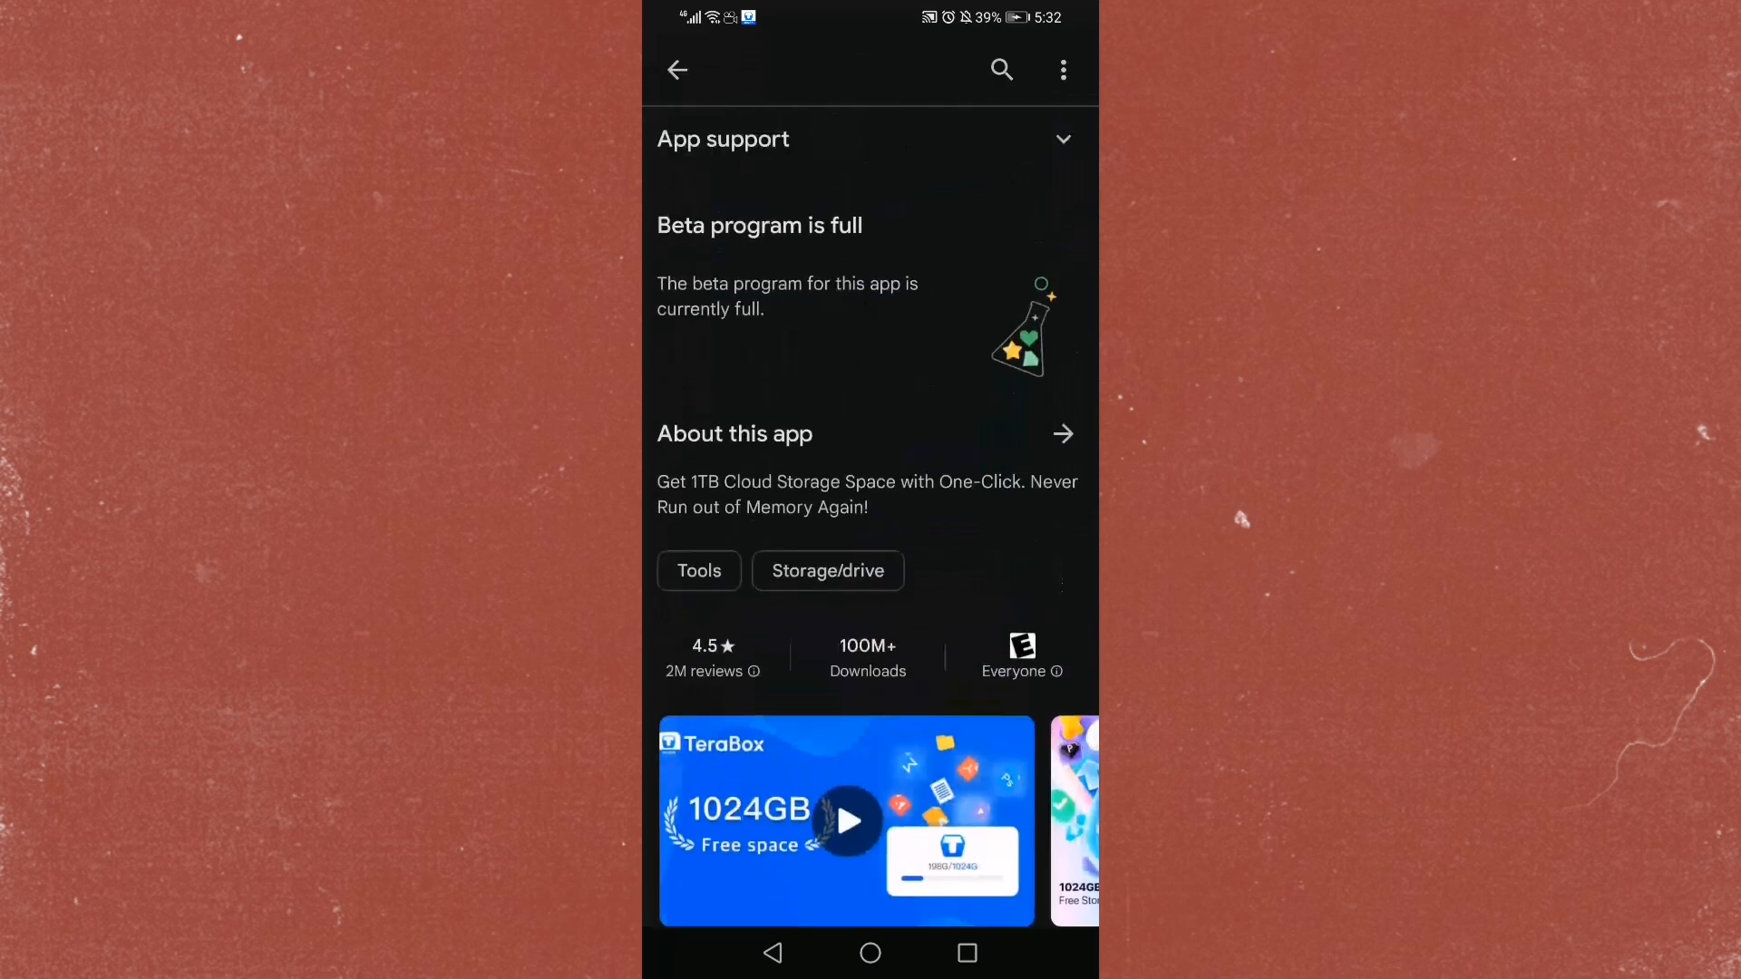
scroll(up, 3)
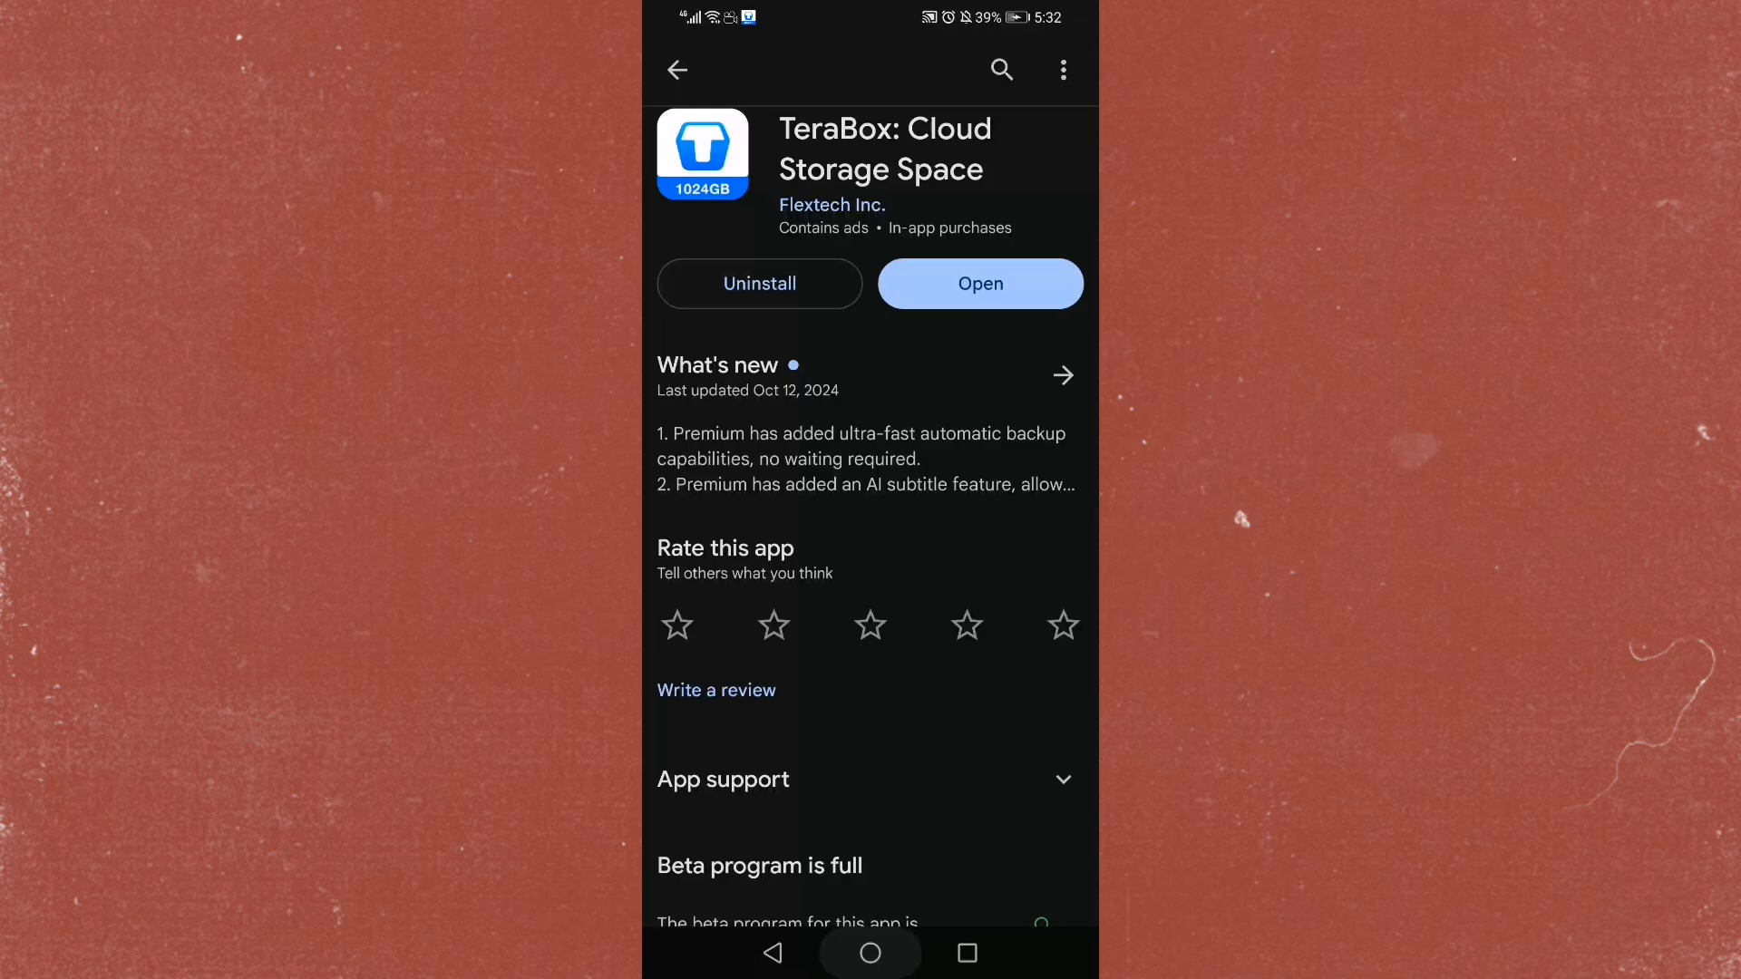
click(870, 953)
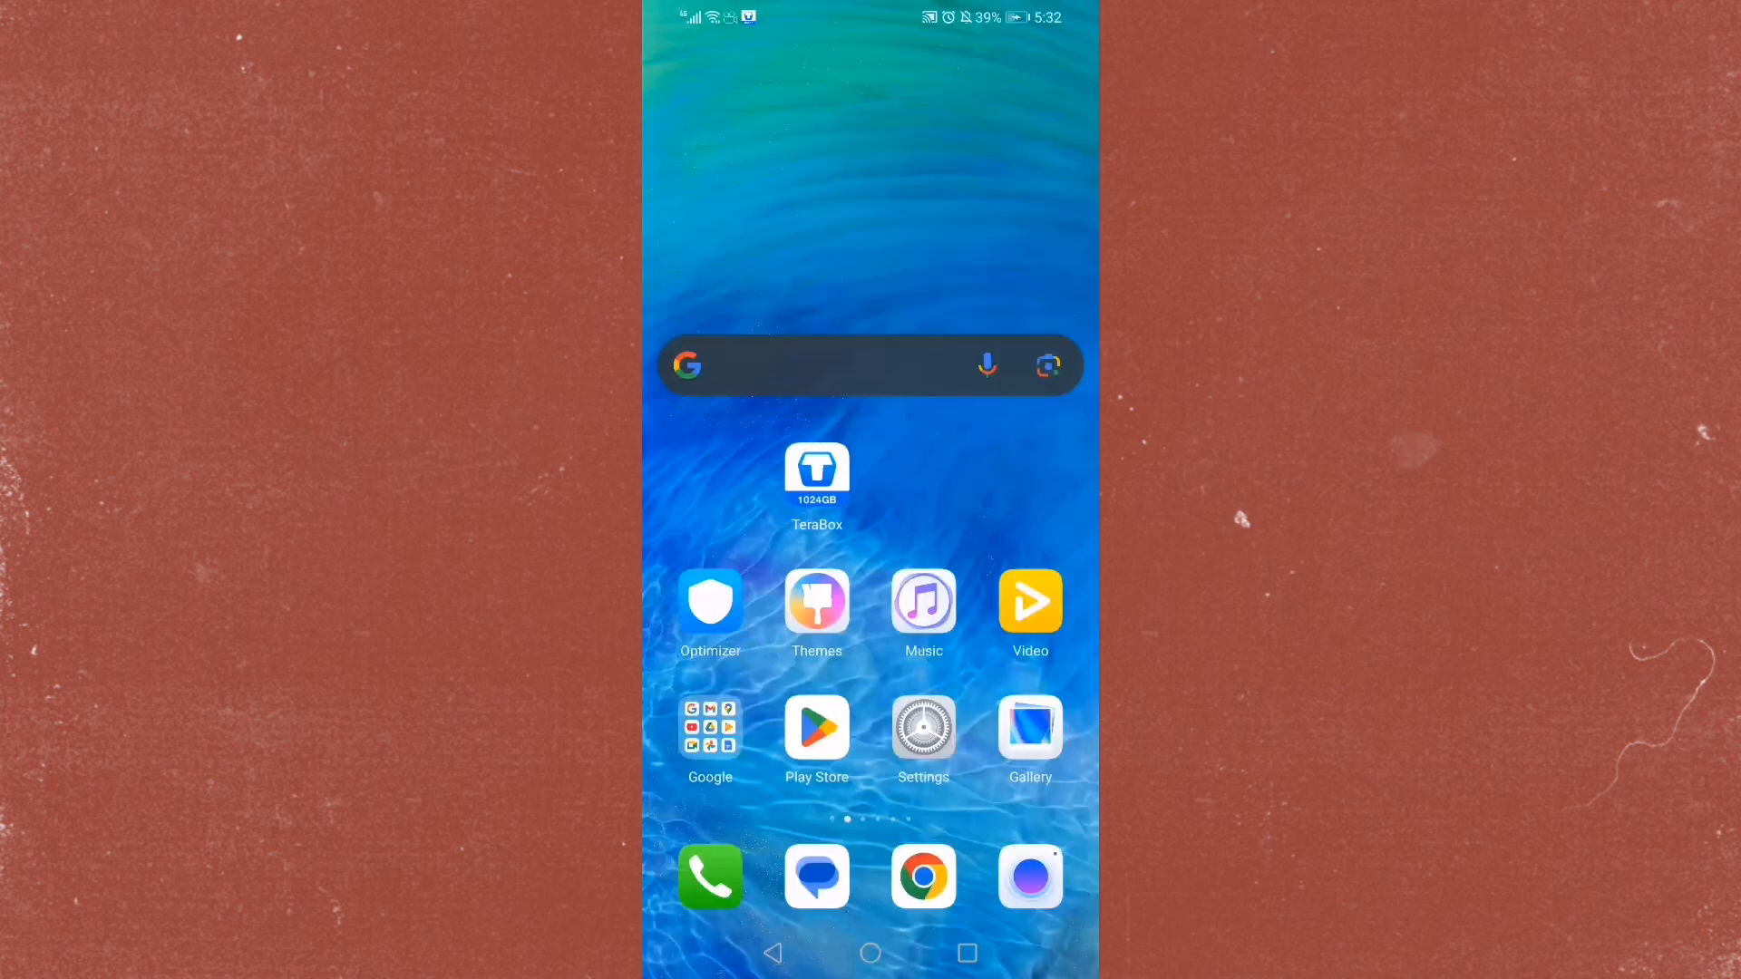
Launch TeraBox and close the full-screen ad, reaching the empty recent-history page.
click(816, 470)
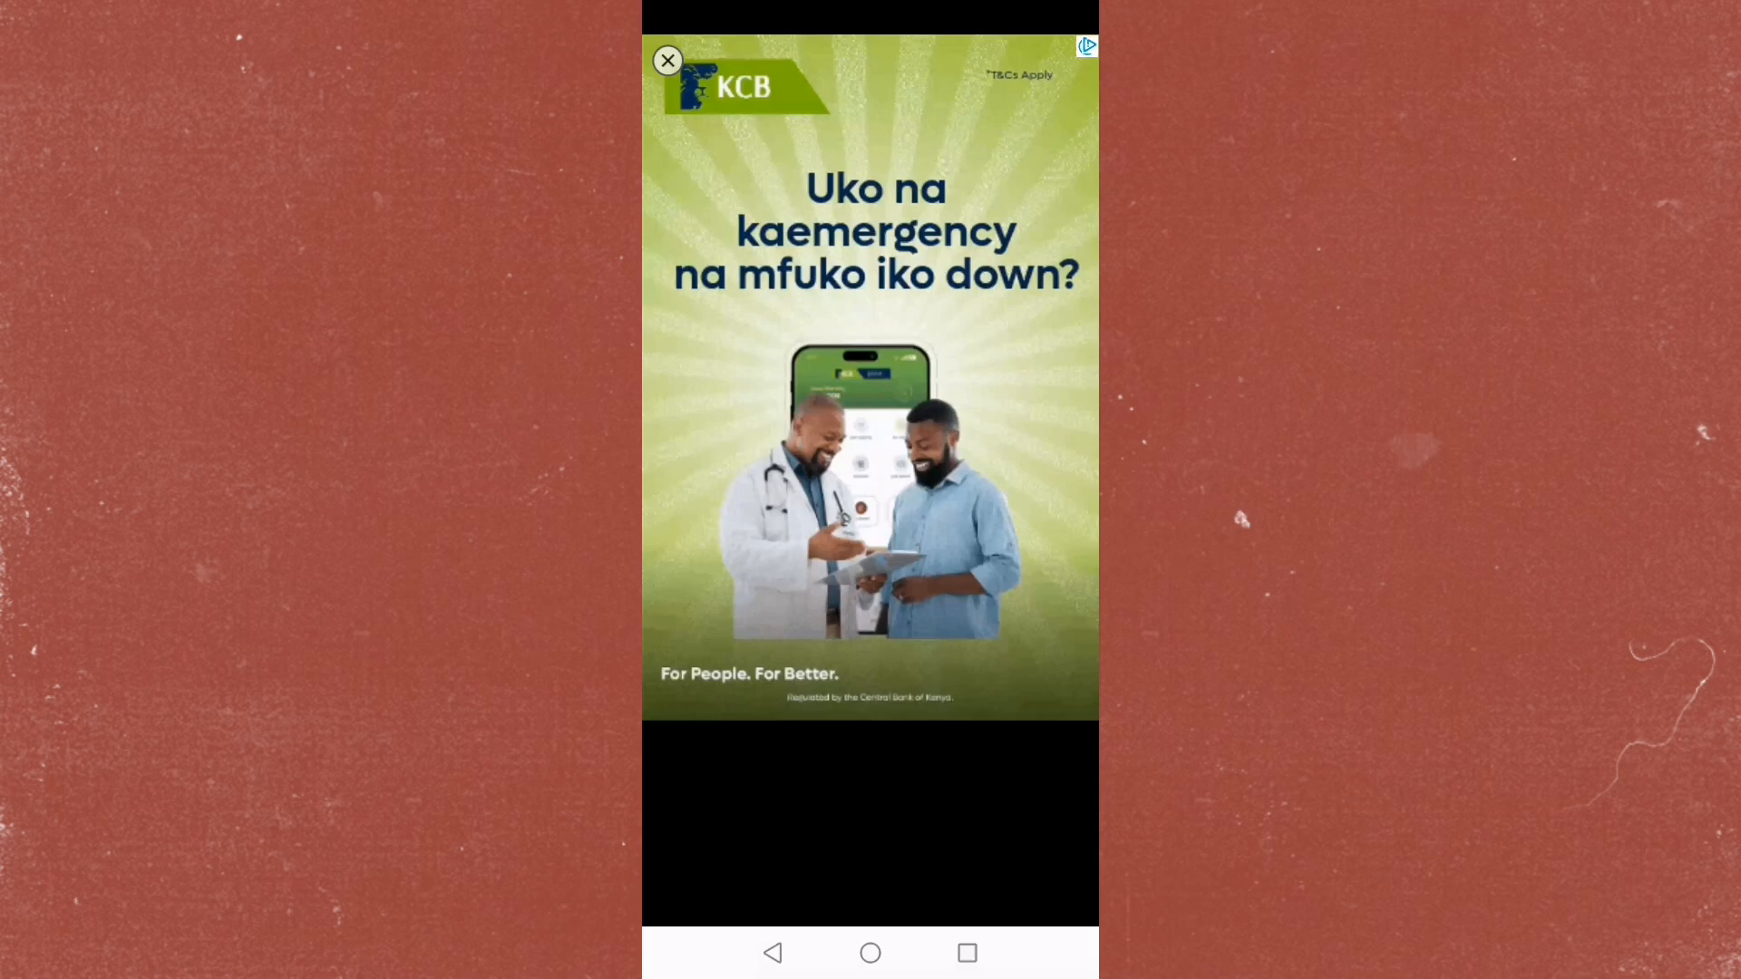
click(667, 60)
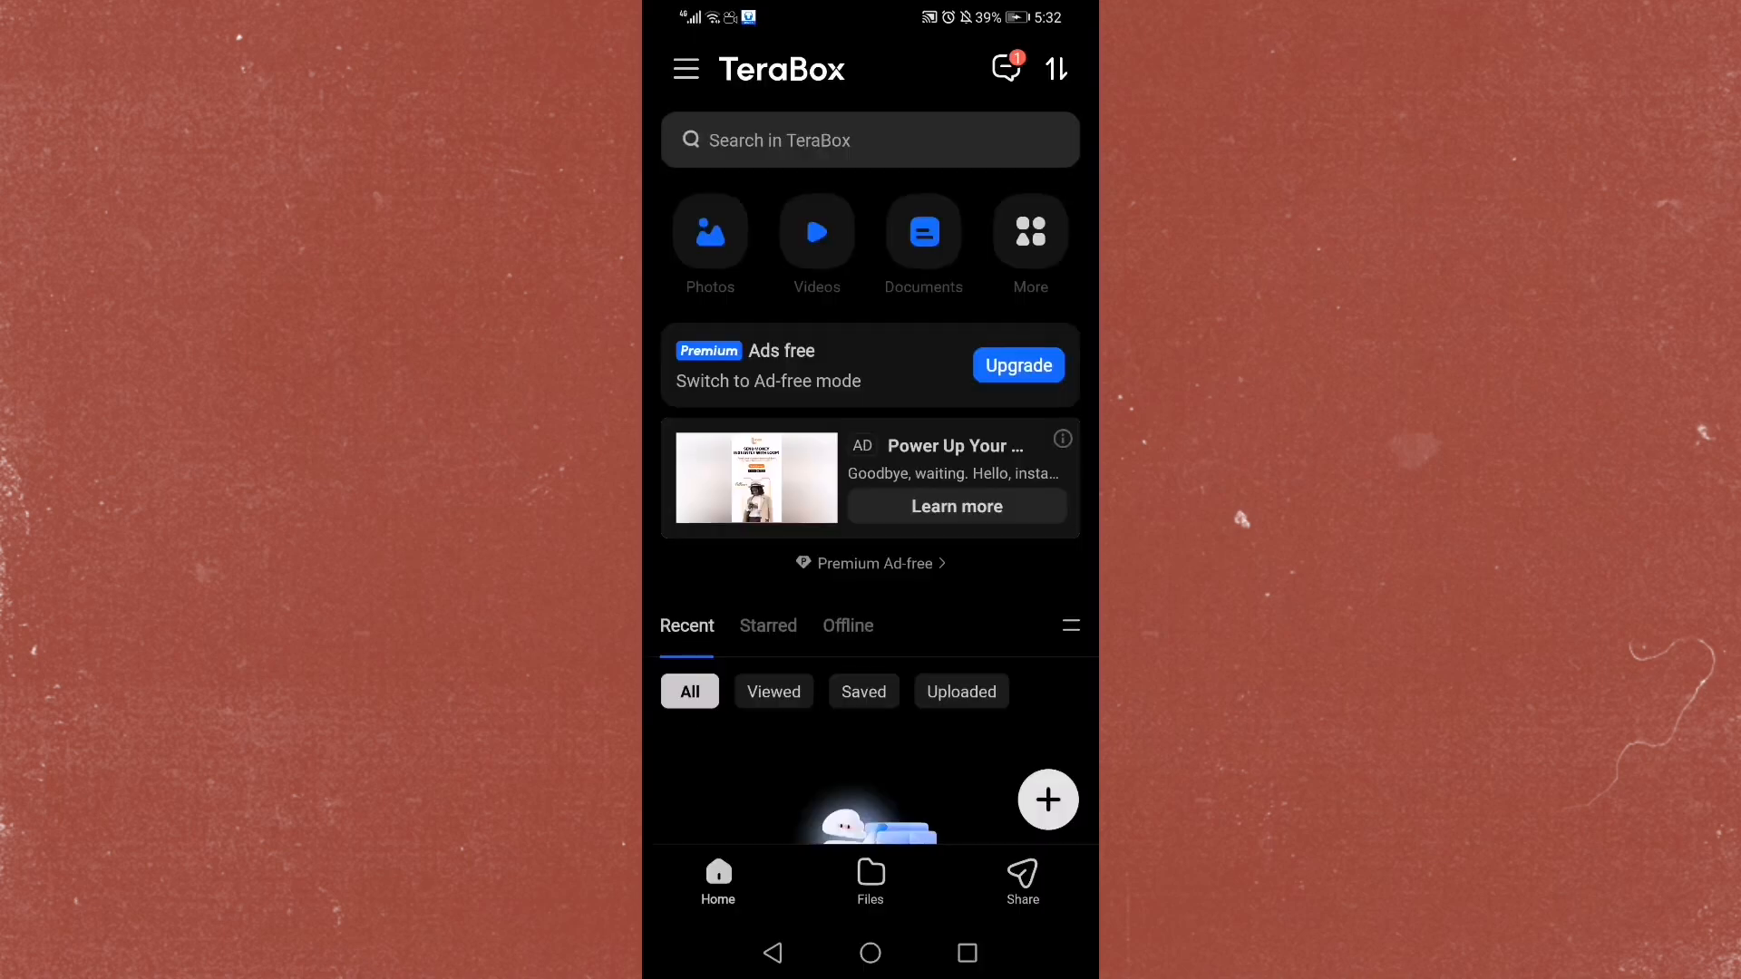
scroll(up, 3)
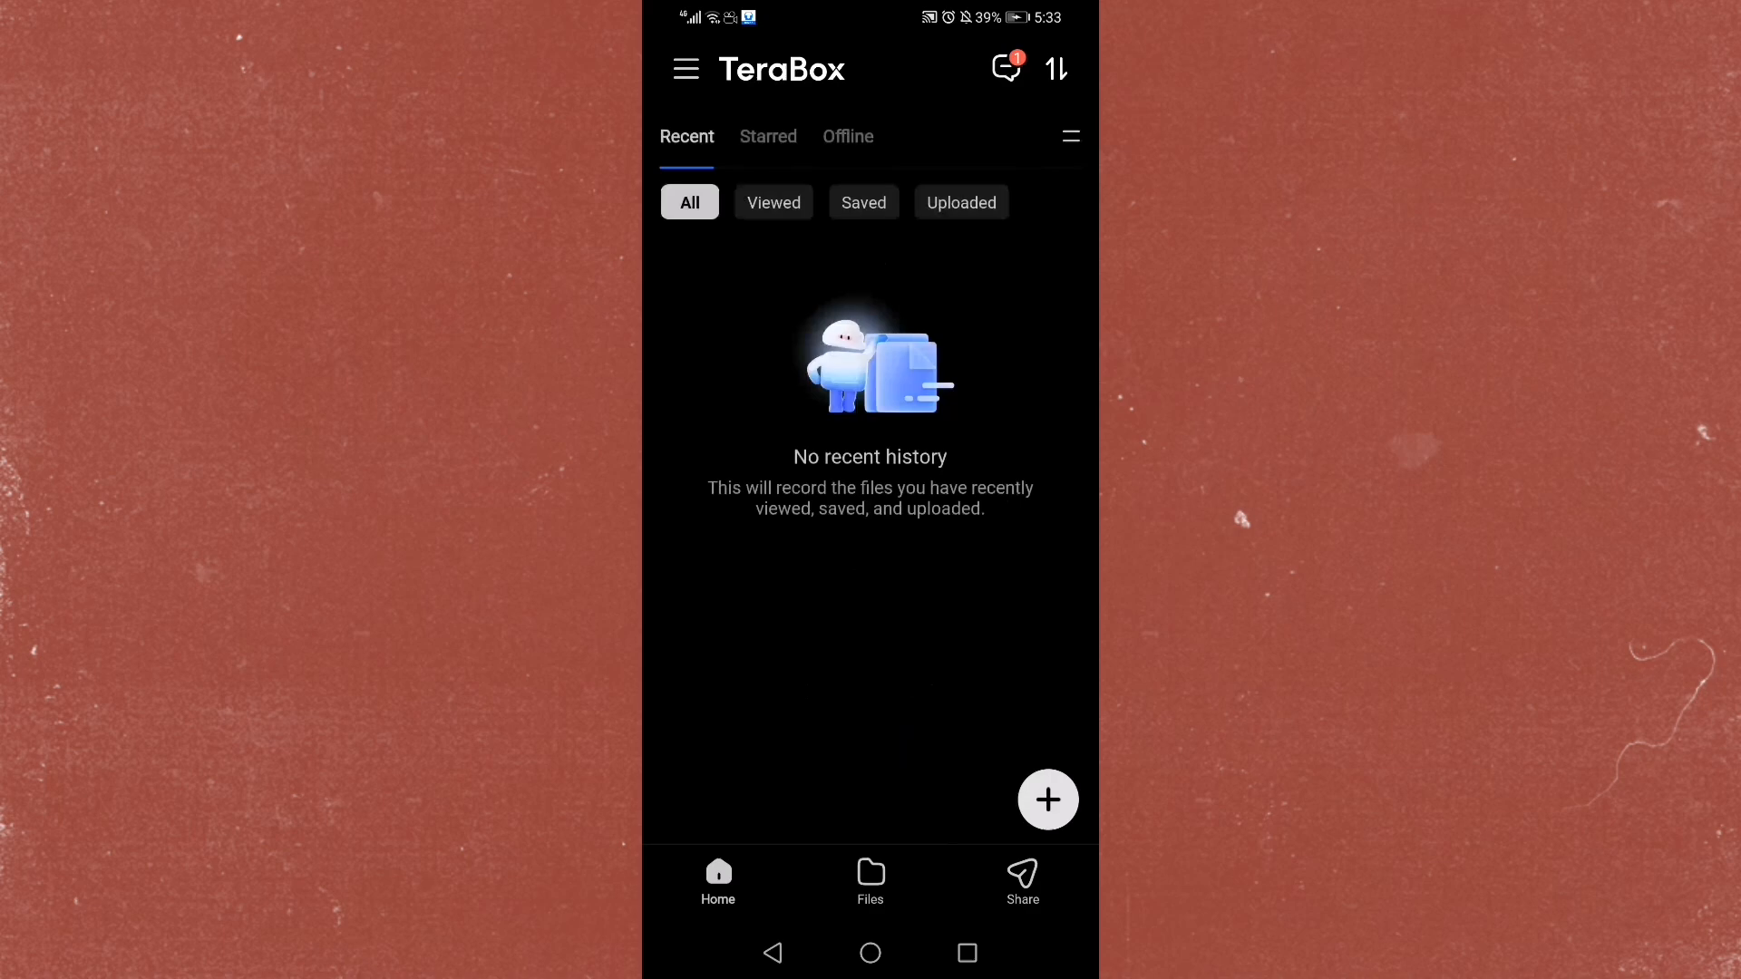
scroll(down, 3)
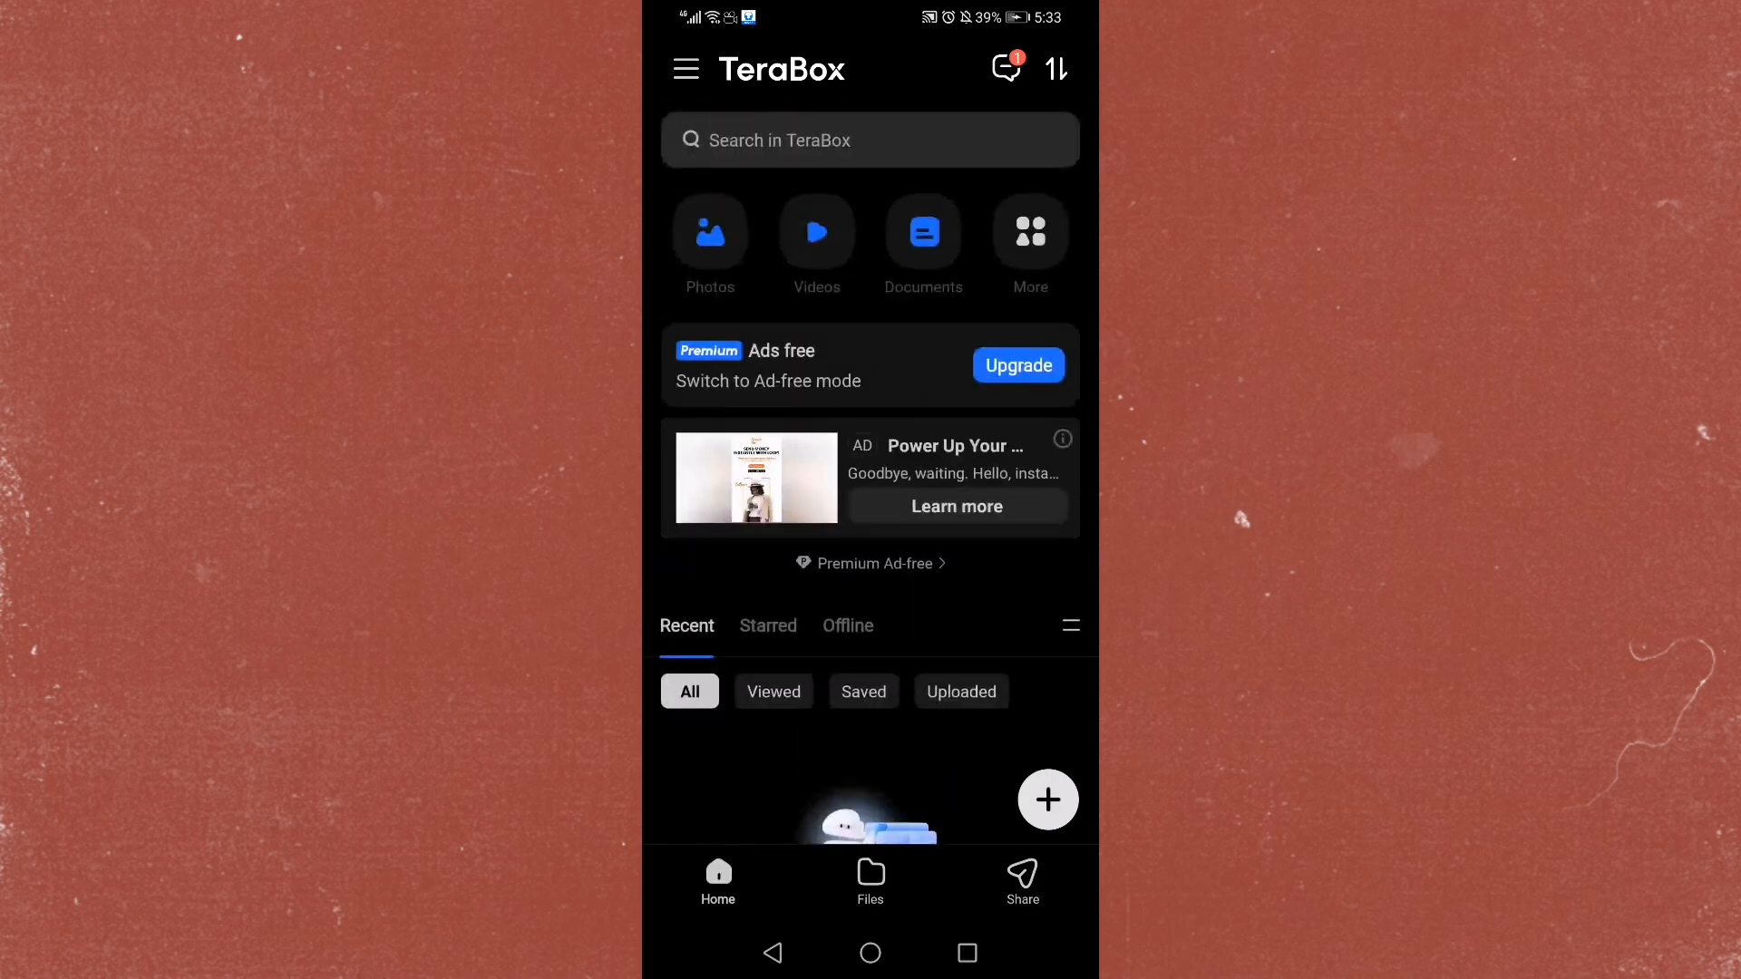
click(686, 69)
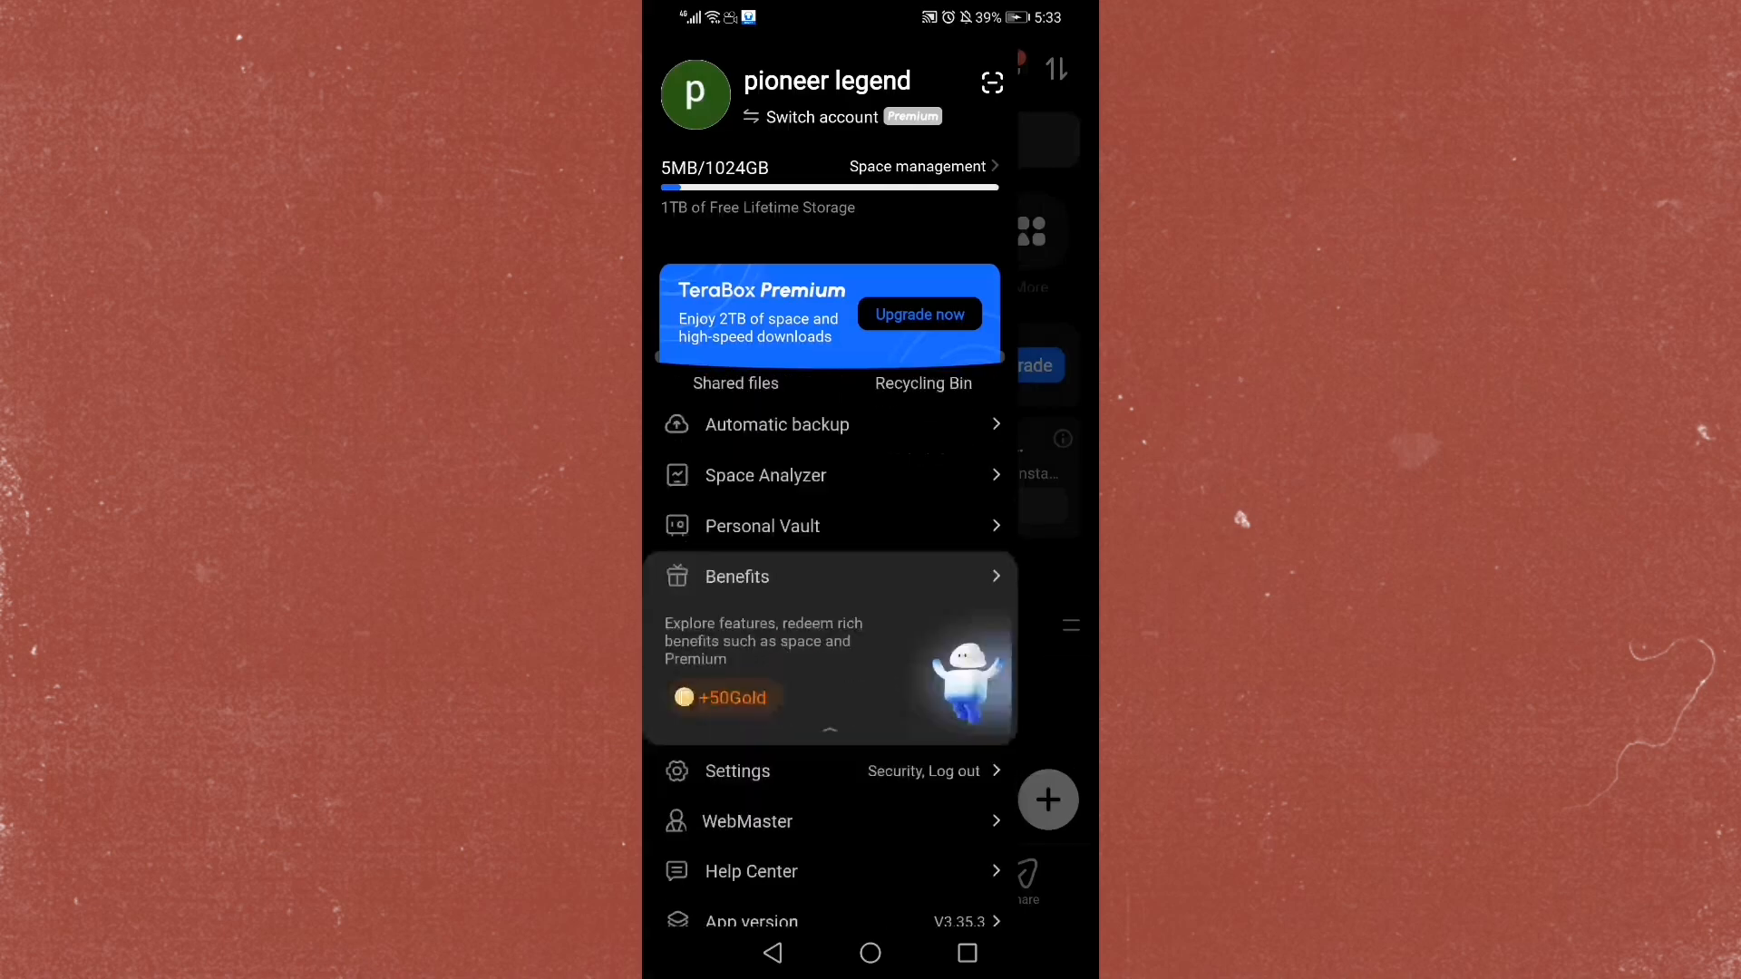
scroll(down, 3)
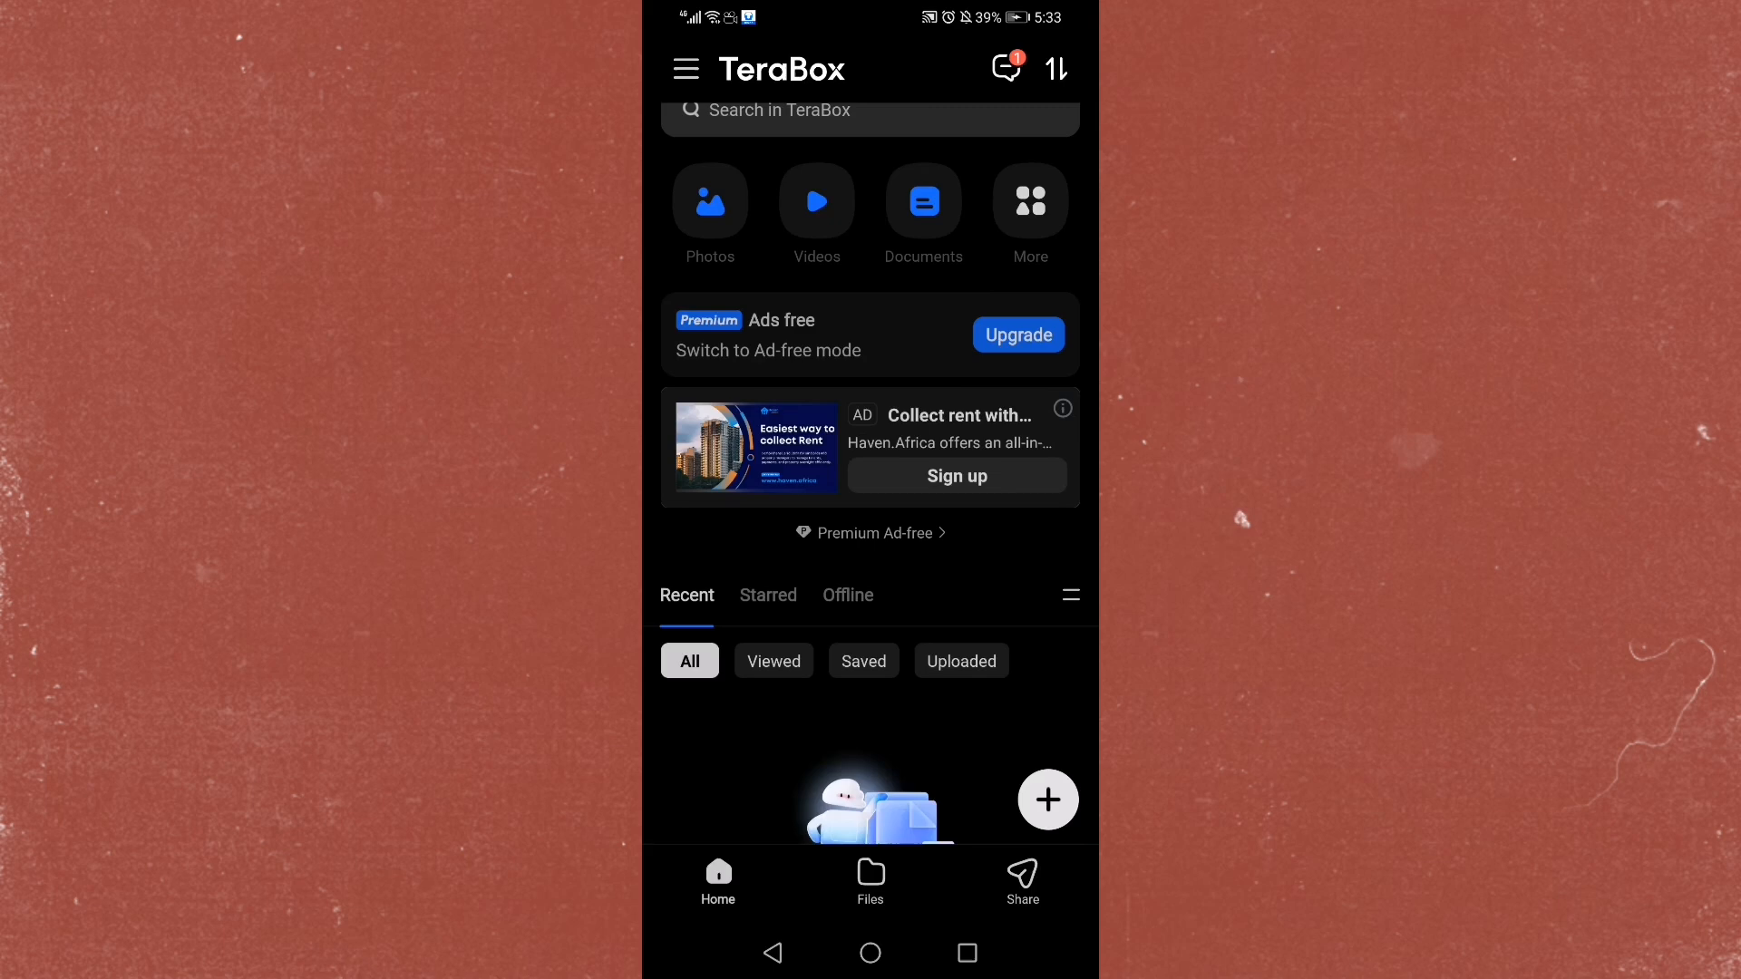
scroll(up, 3)
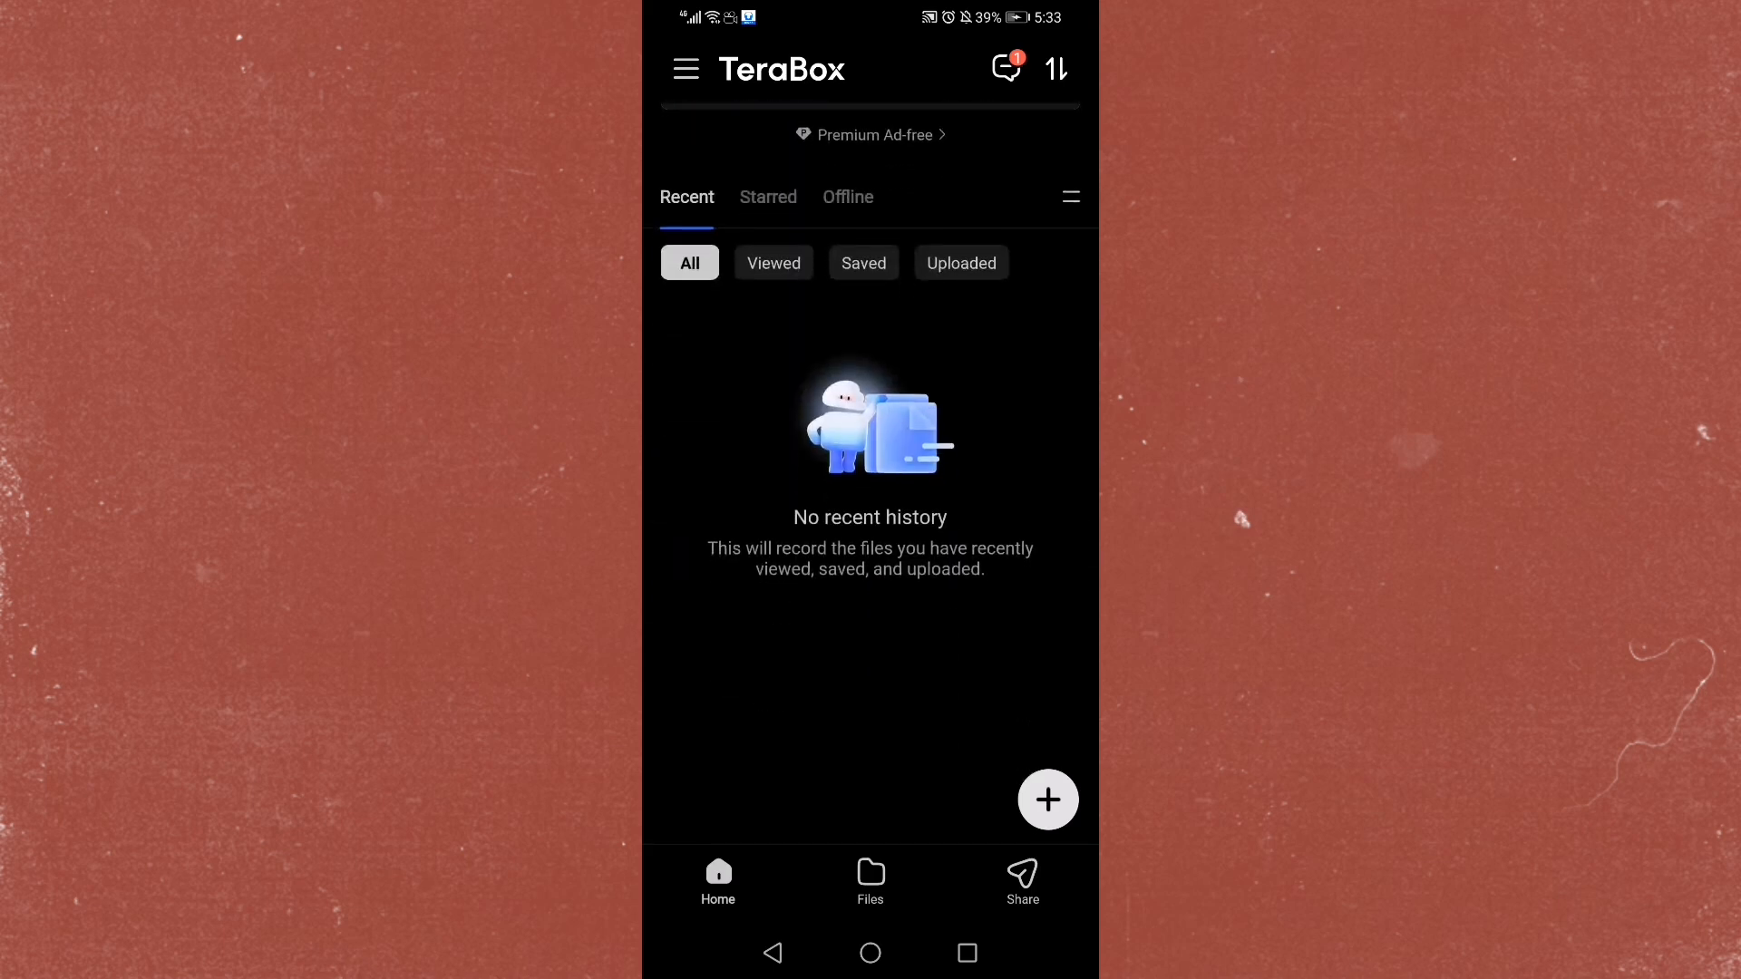
click(685, 68)
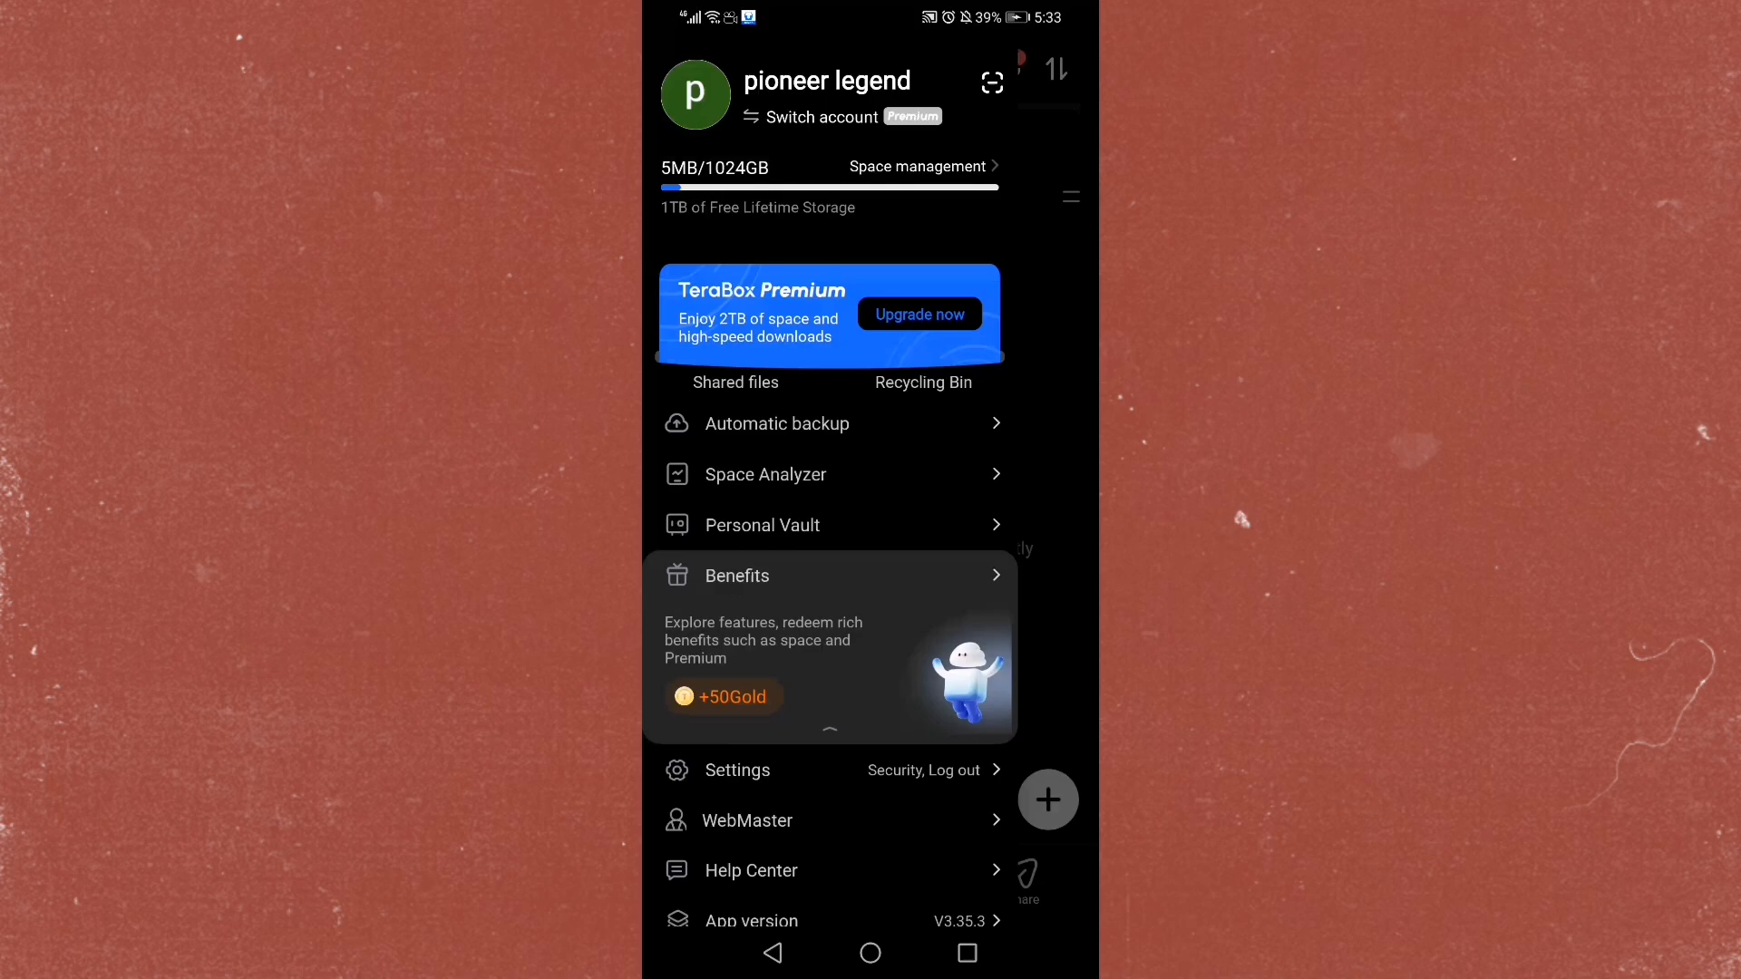
click(736, 770)
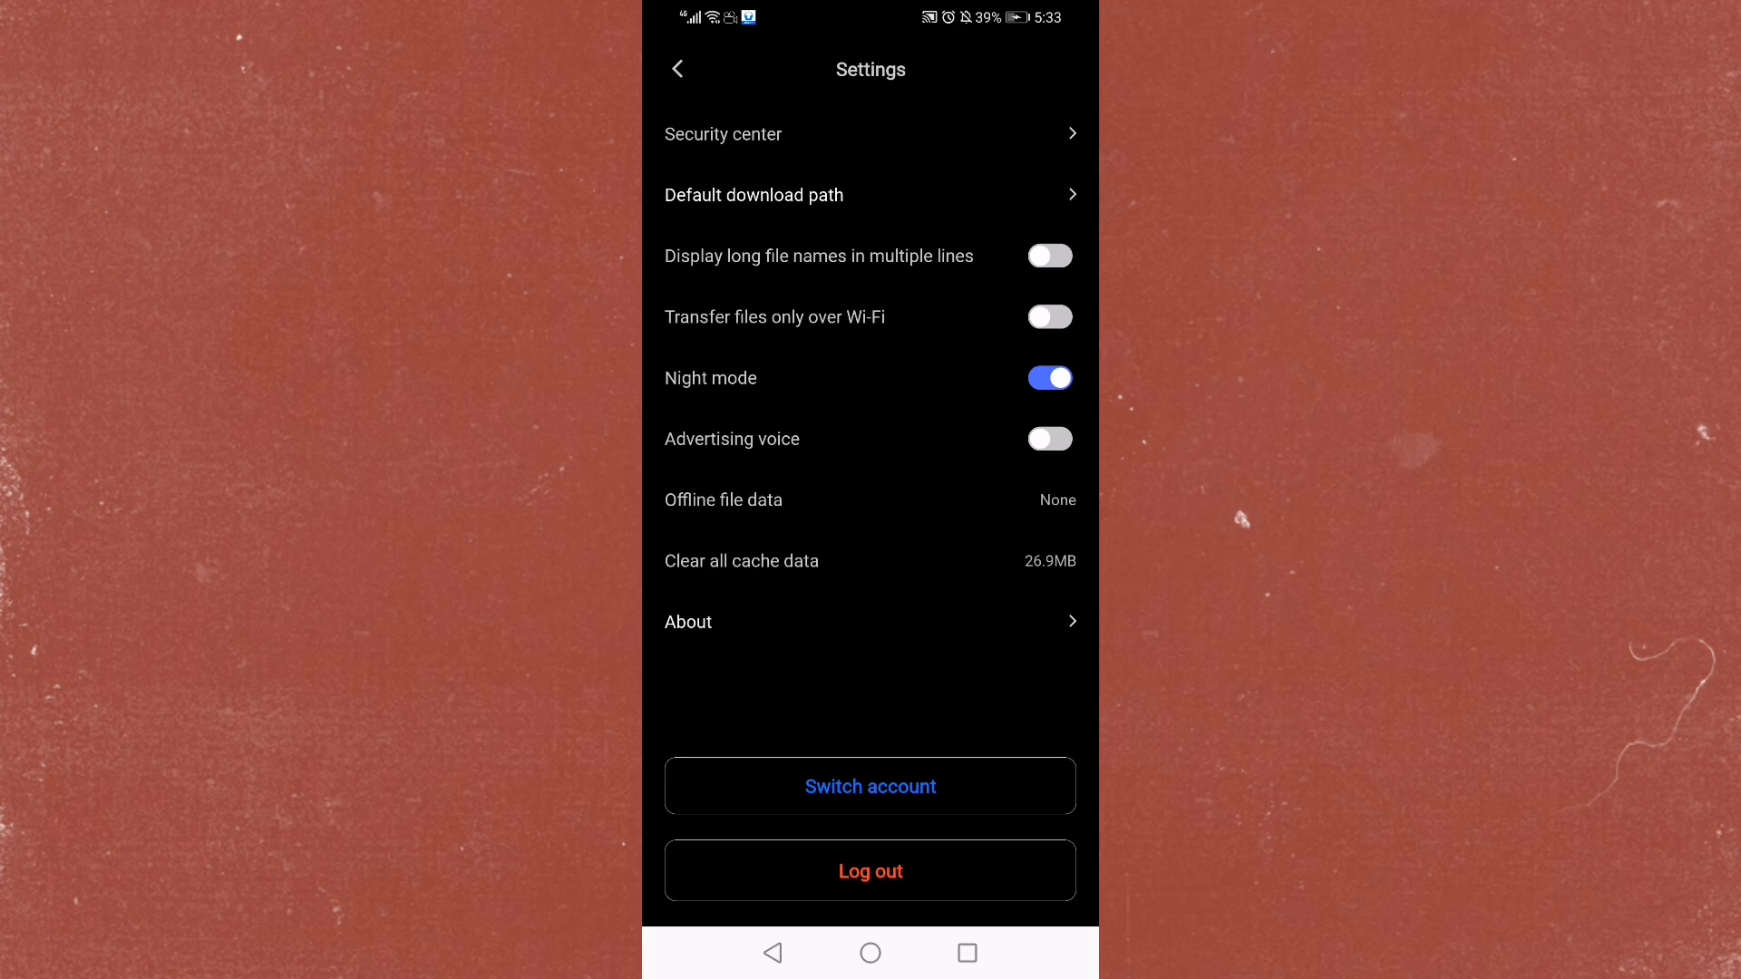
click(678, 69)
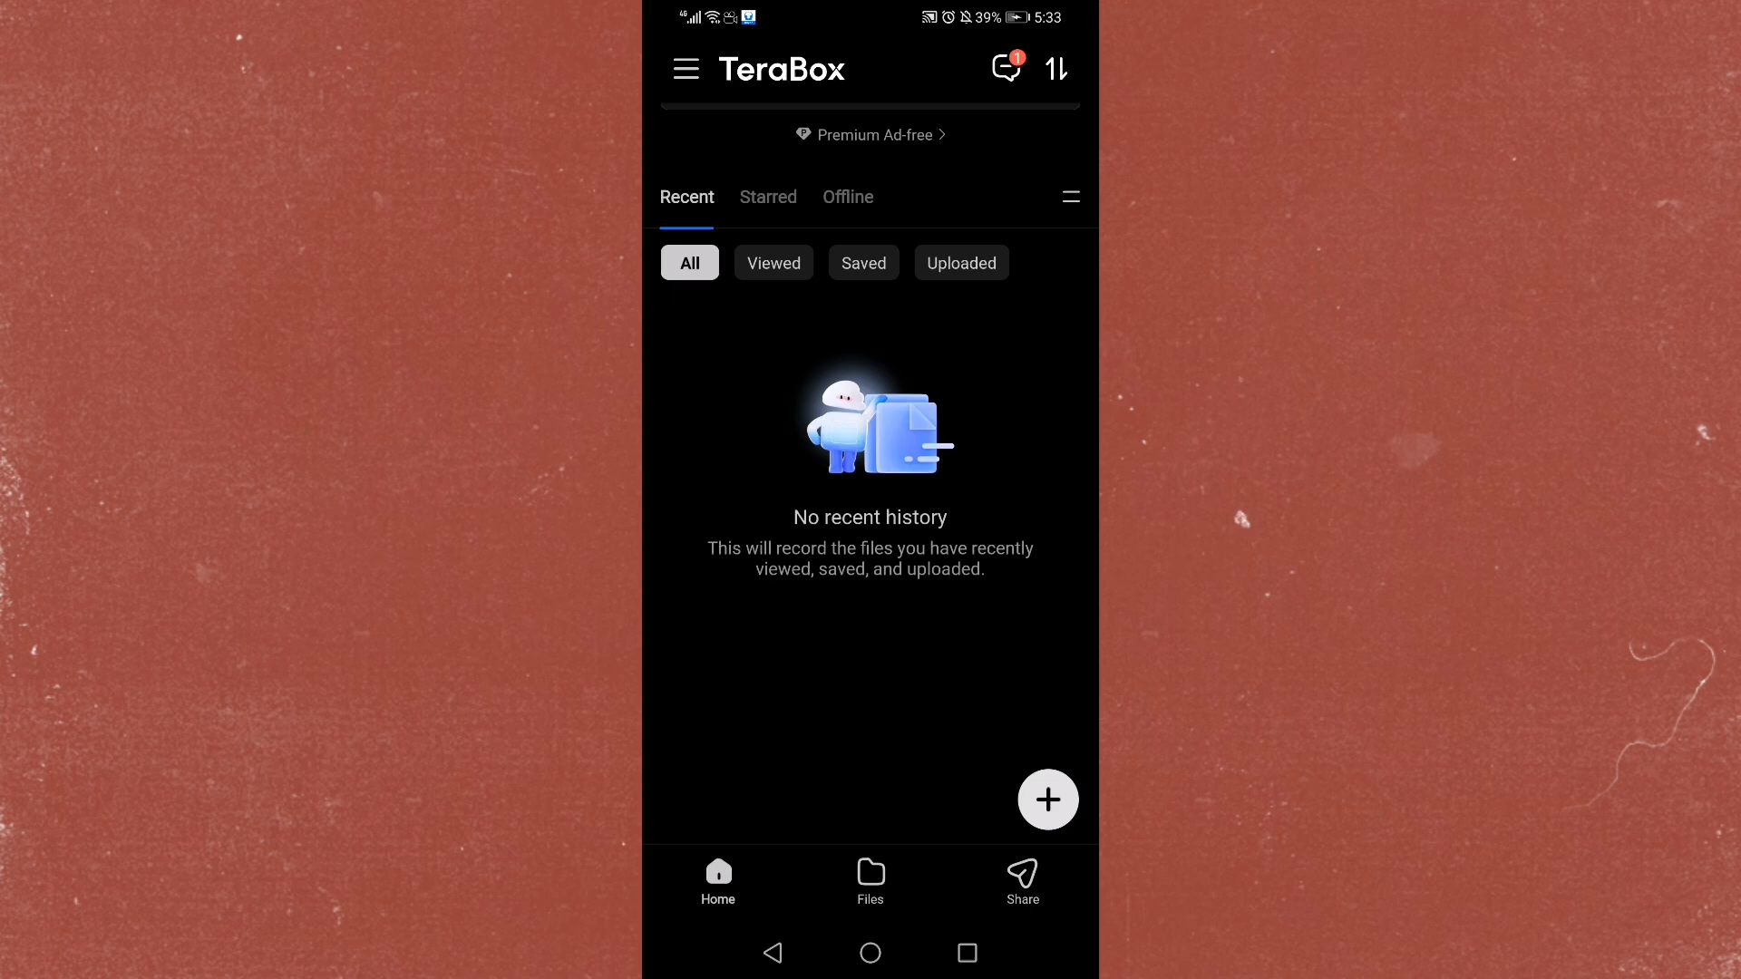
scroll(down, 3)
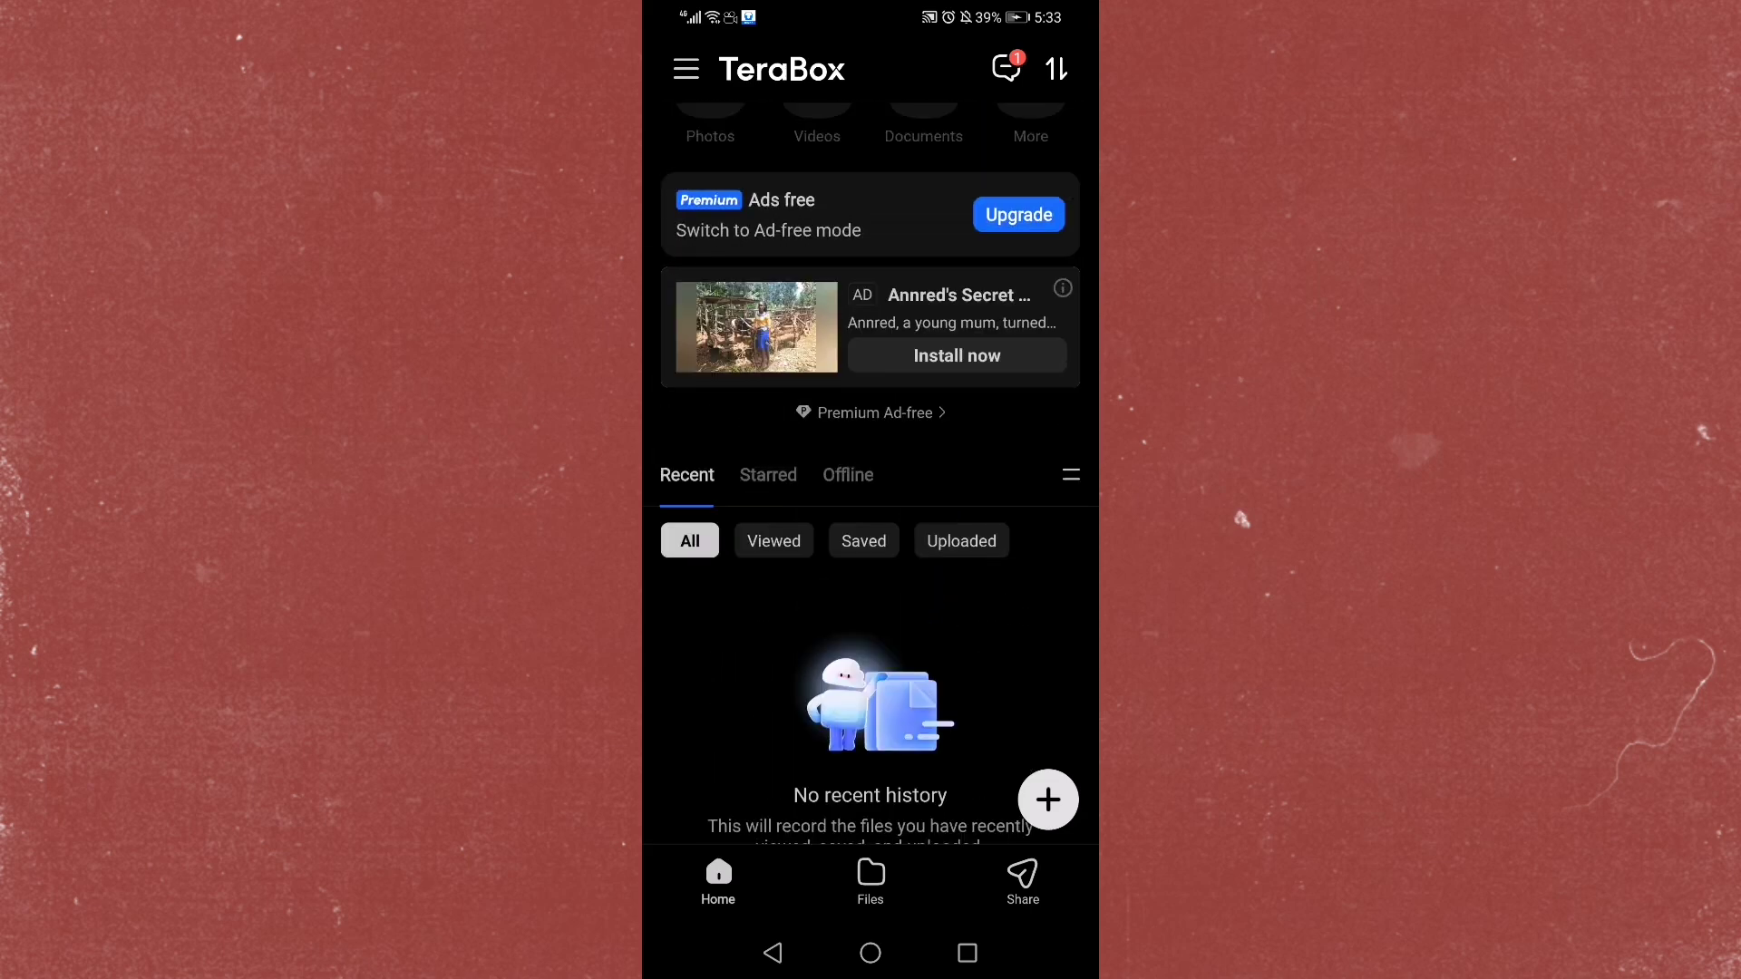
scroll(down, 3)
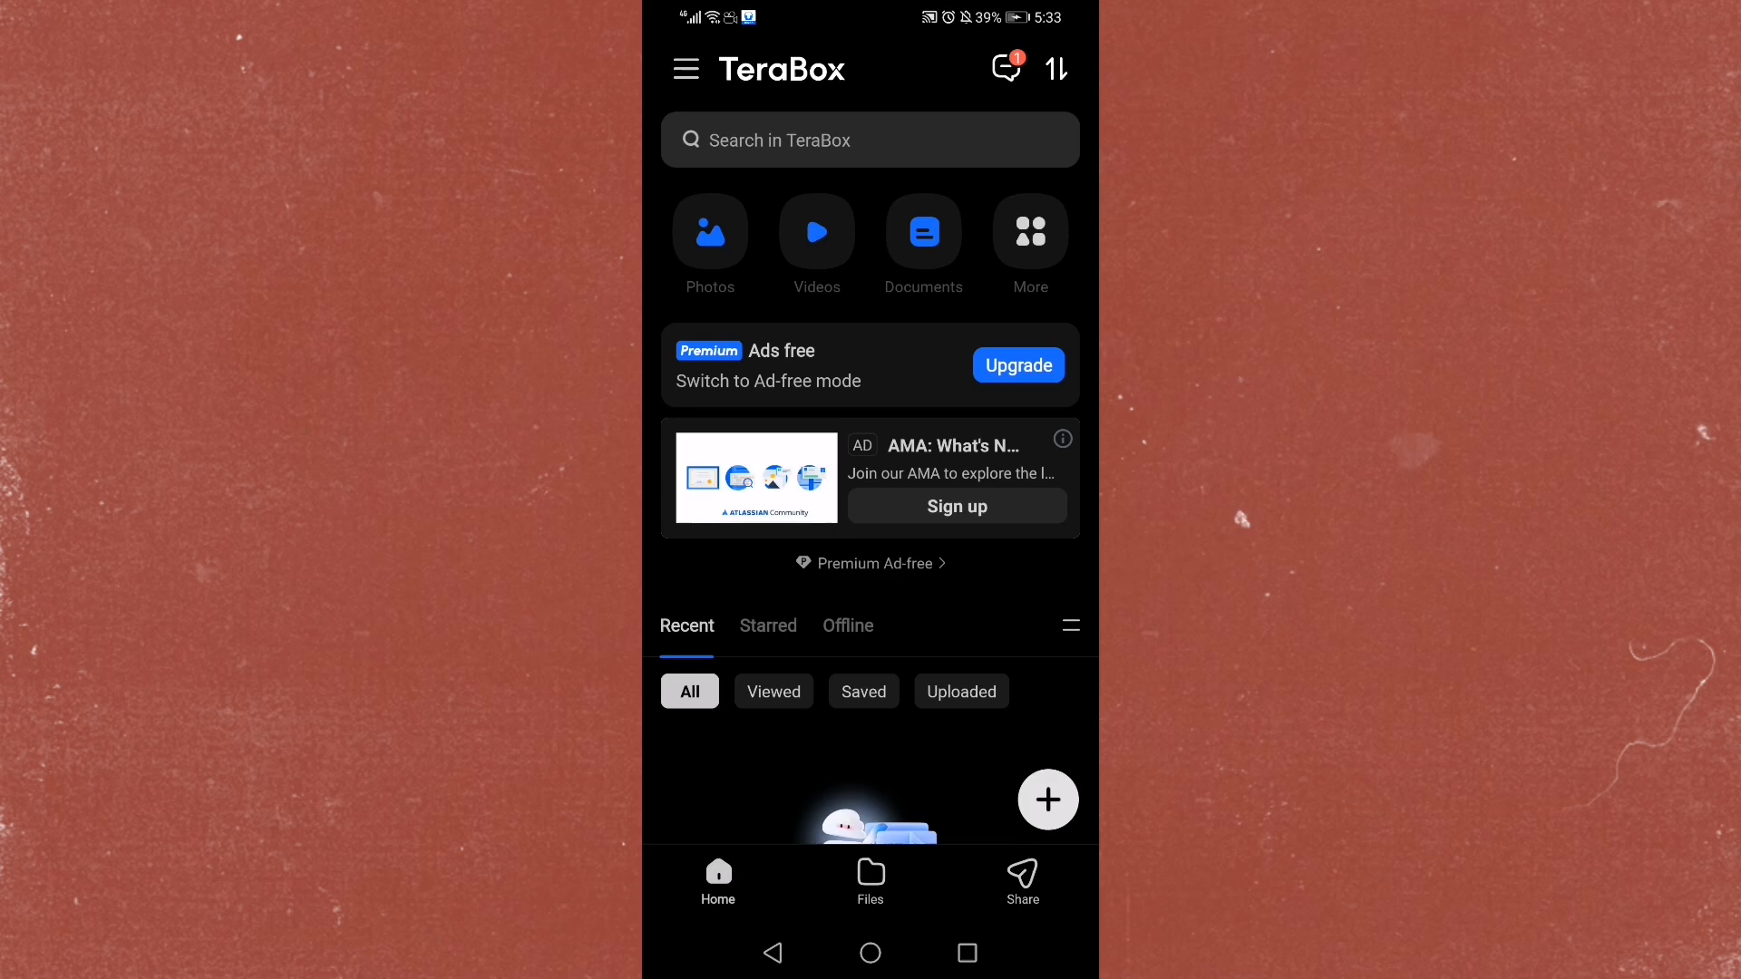